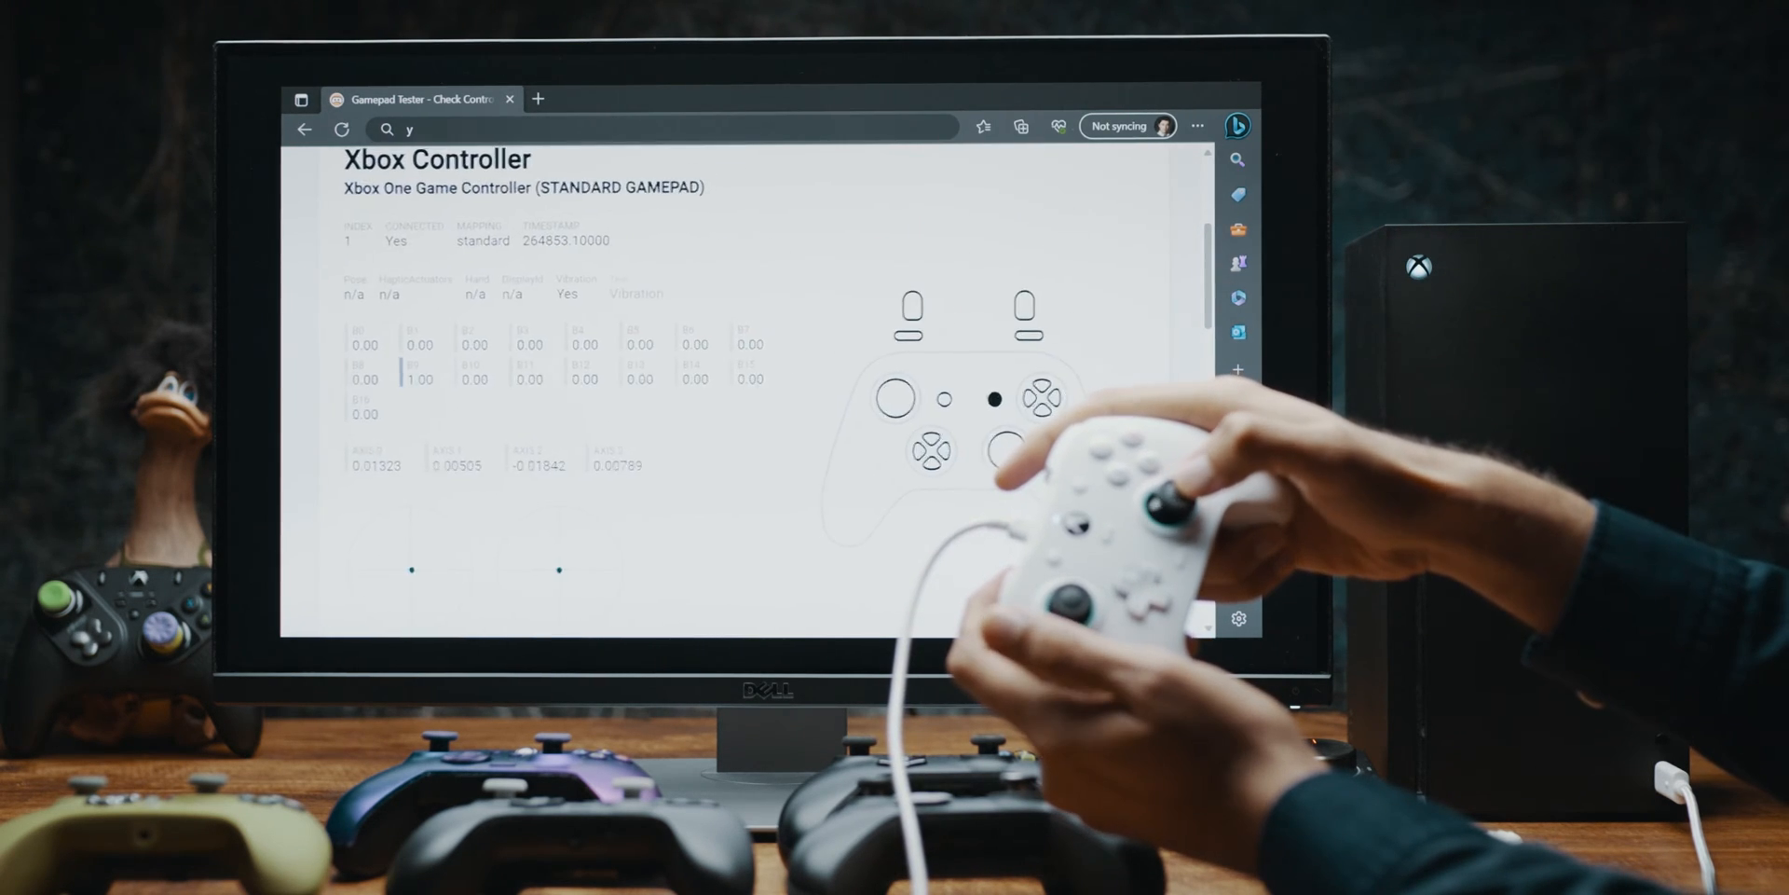
Step: Scroll Gamepad Tester down to the Xbox Controller's stick circularity test
scroll(down, 3)
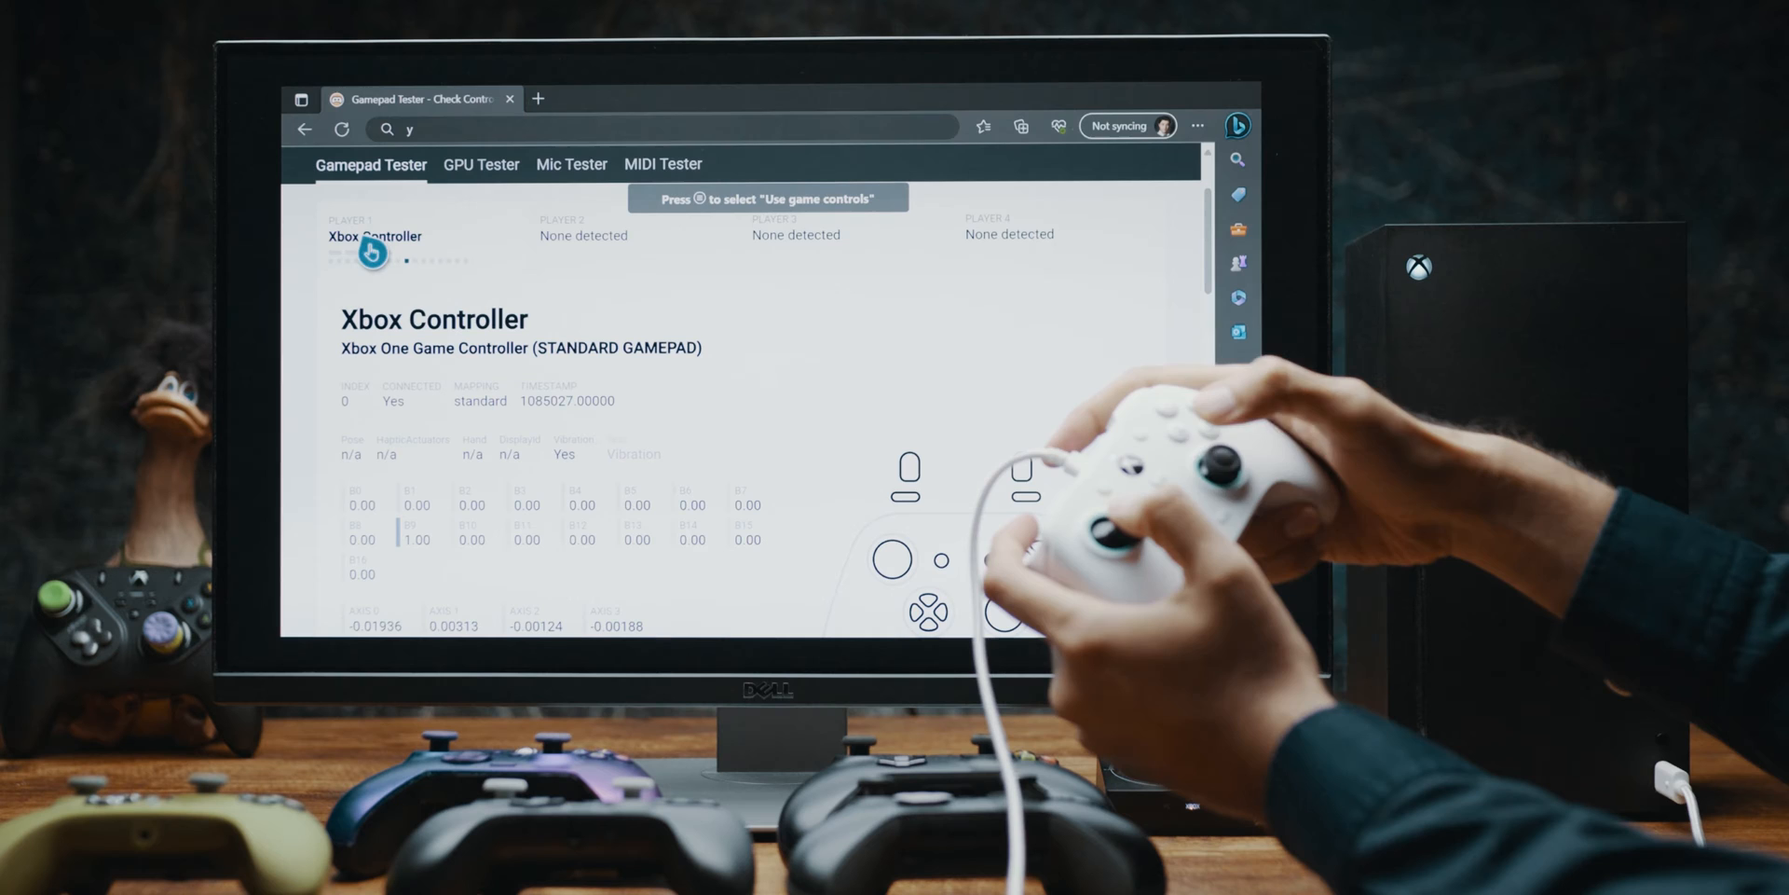
scroll(down, 3)
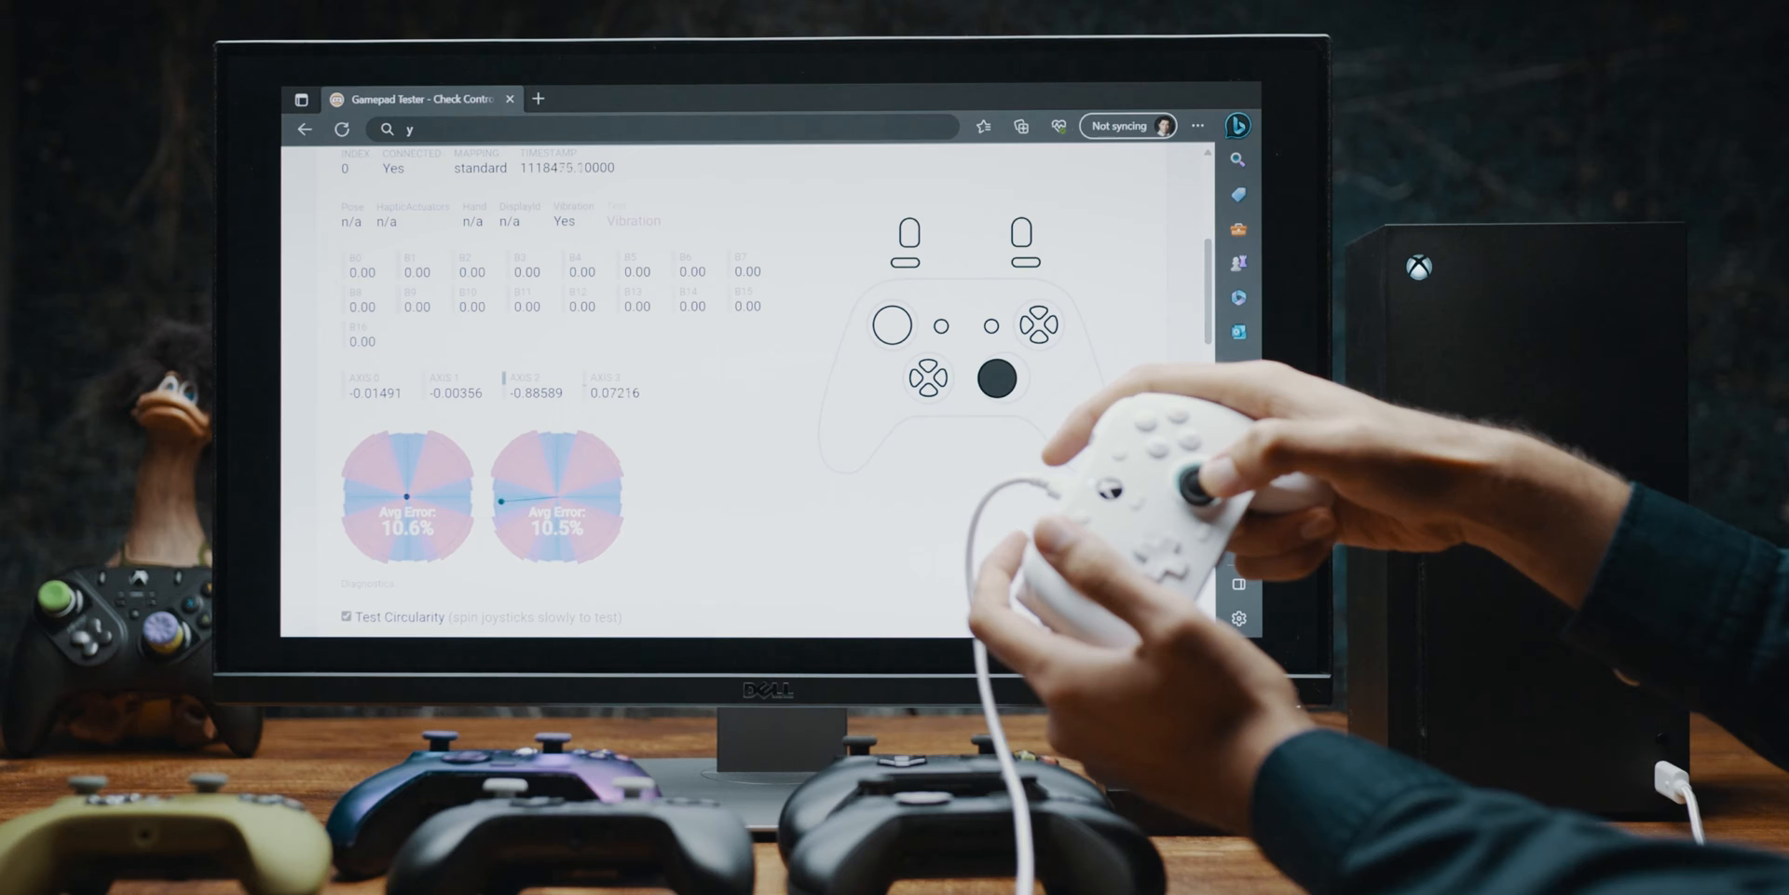
mouse_move(1186, 479)
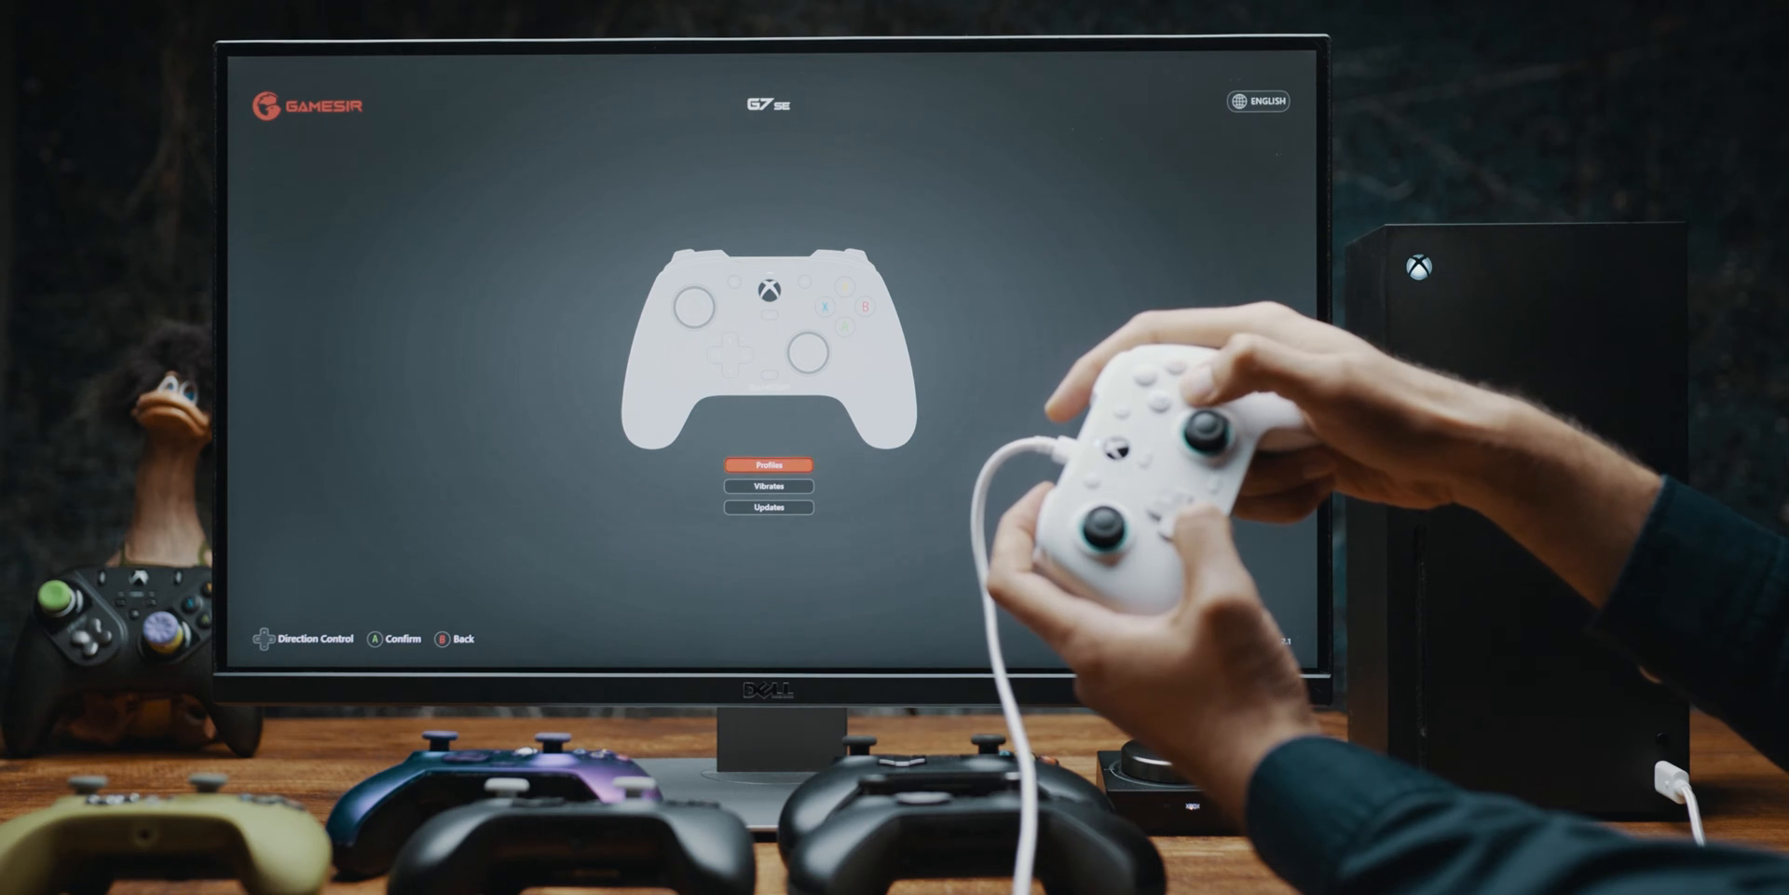
Step: Open the profile list and start configuring Profile 1
click(768, 465)
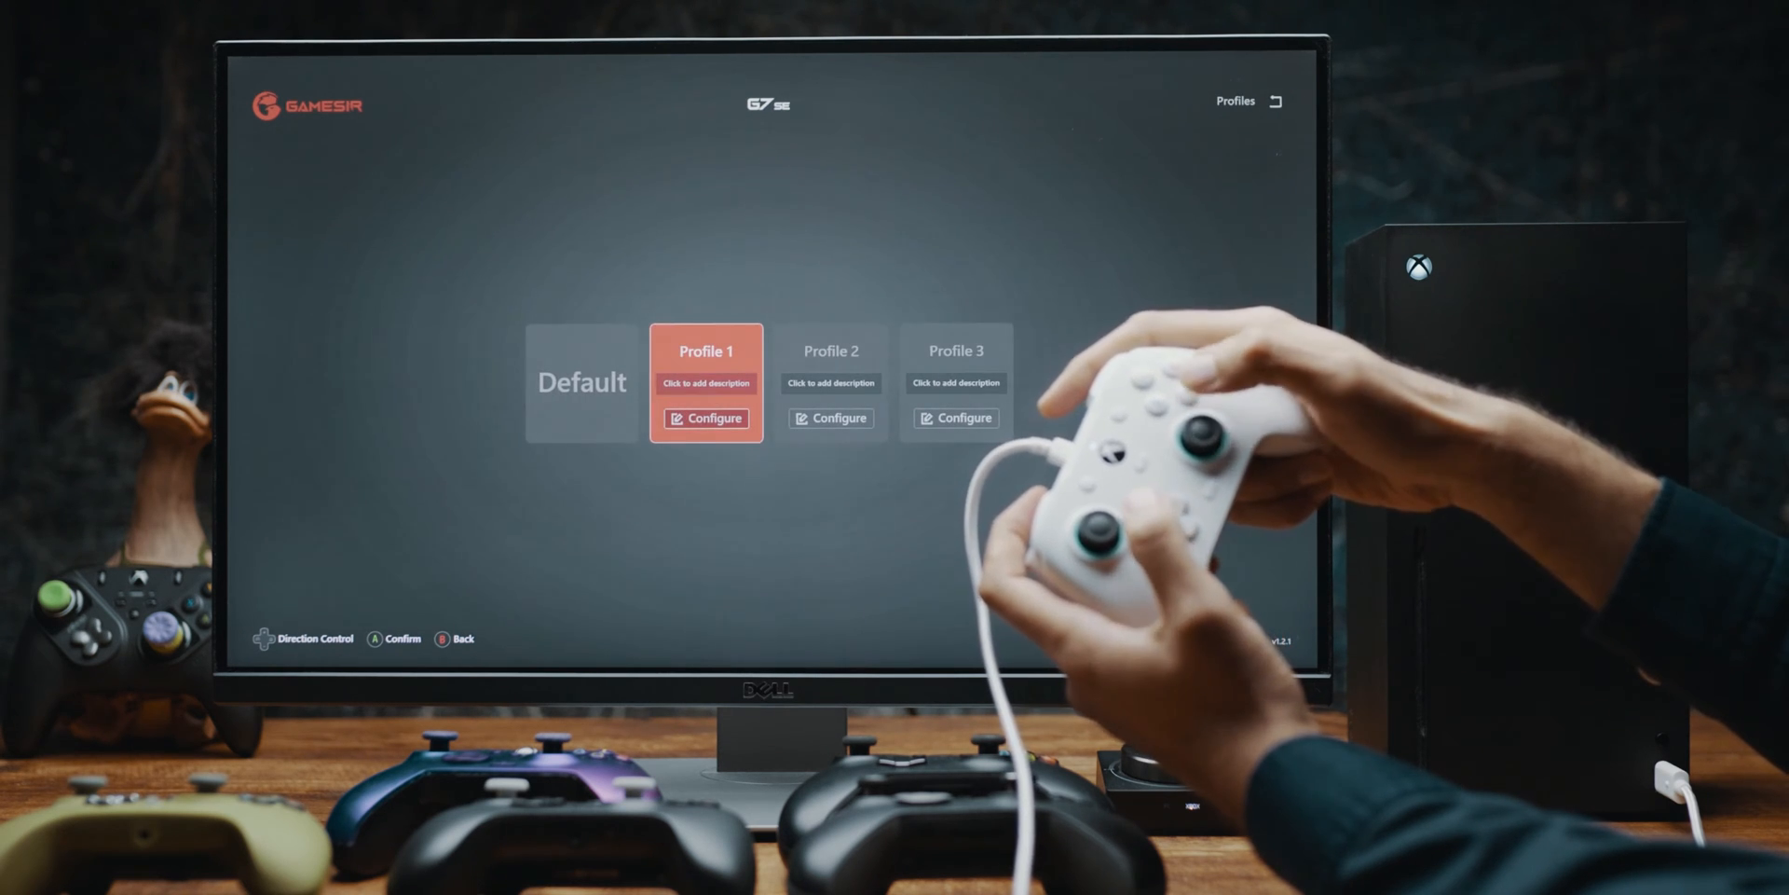
click(716, 417)
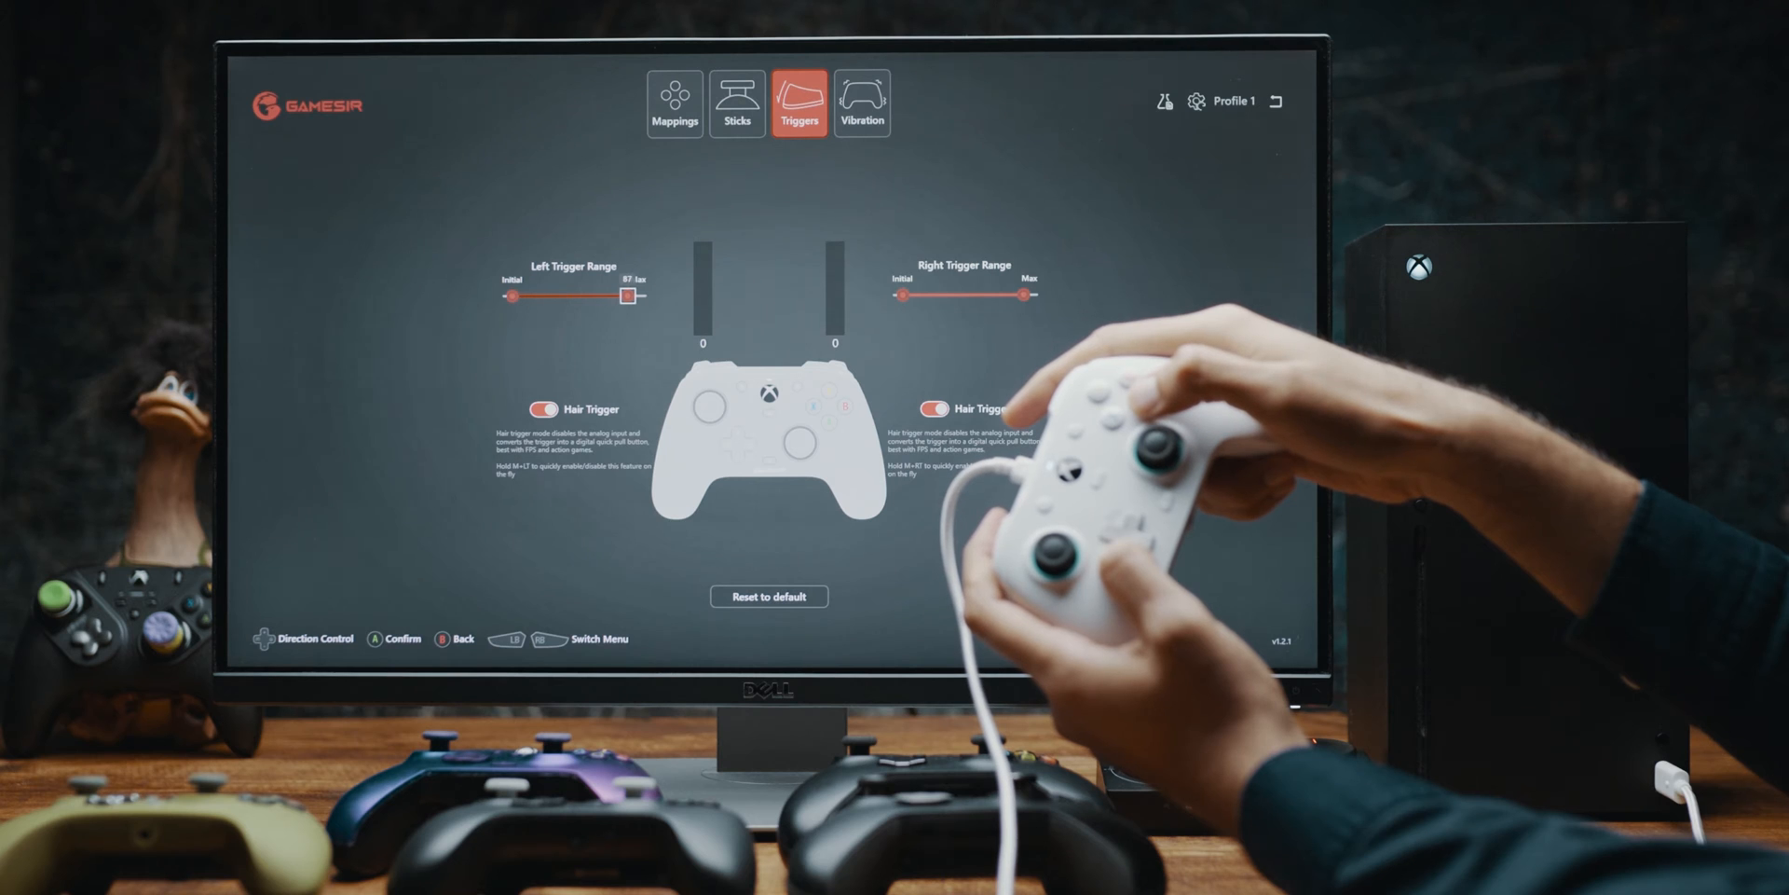
Step: Drag Profile 1's Left Trigger Range down toward 40, then back up to Max
drag(624, 295, 594, 294)
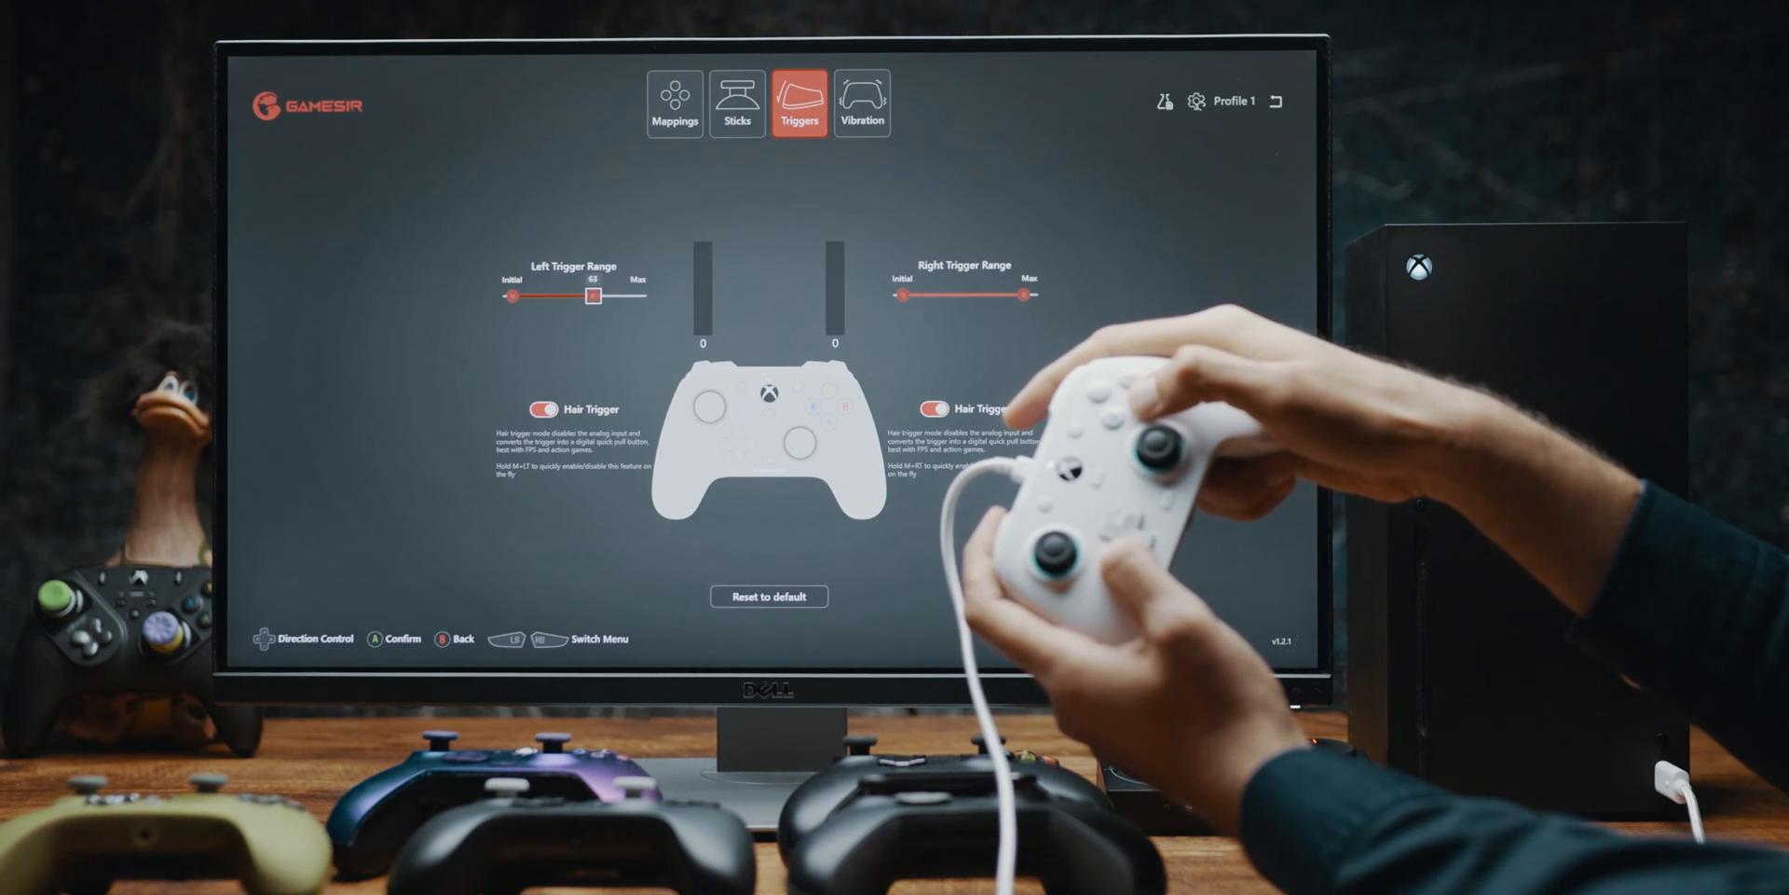
drag(594, 294, 560, 295)
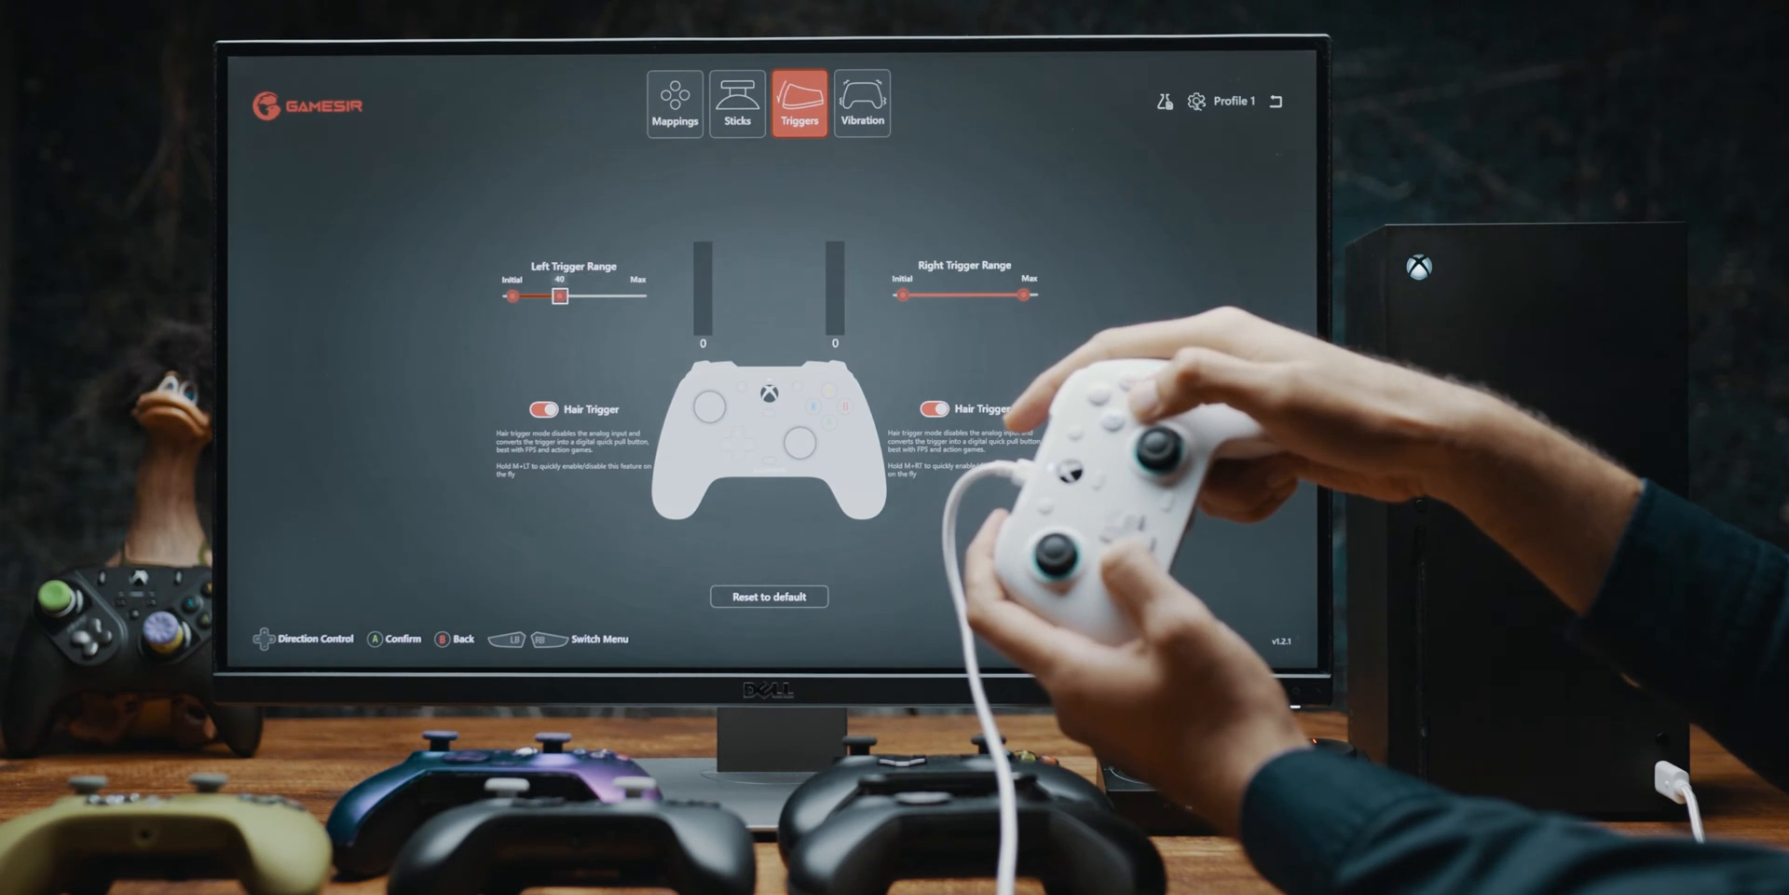
drag(560, 295, 537, 295)
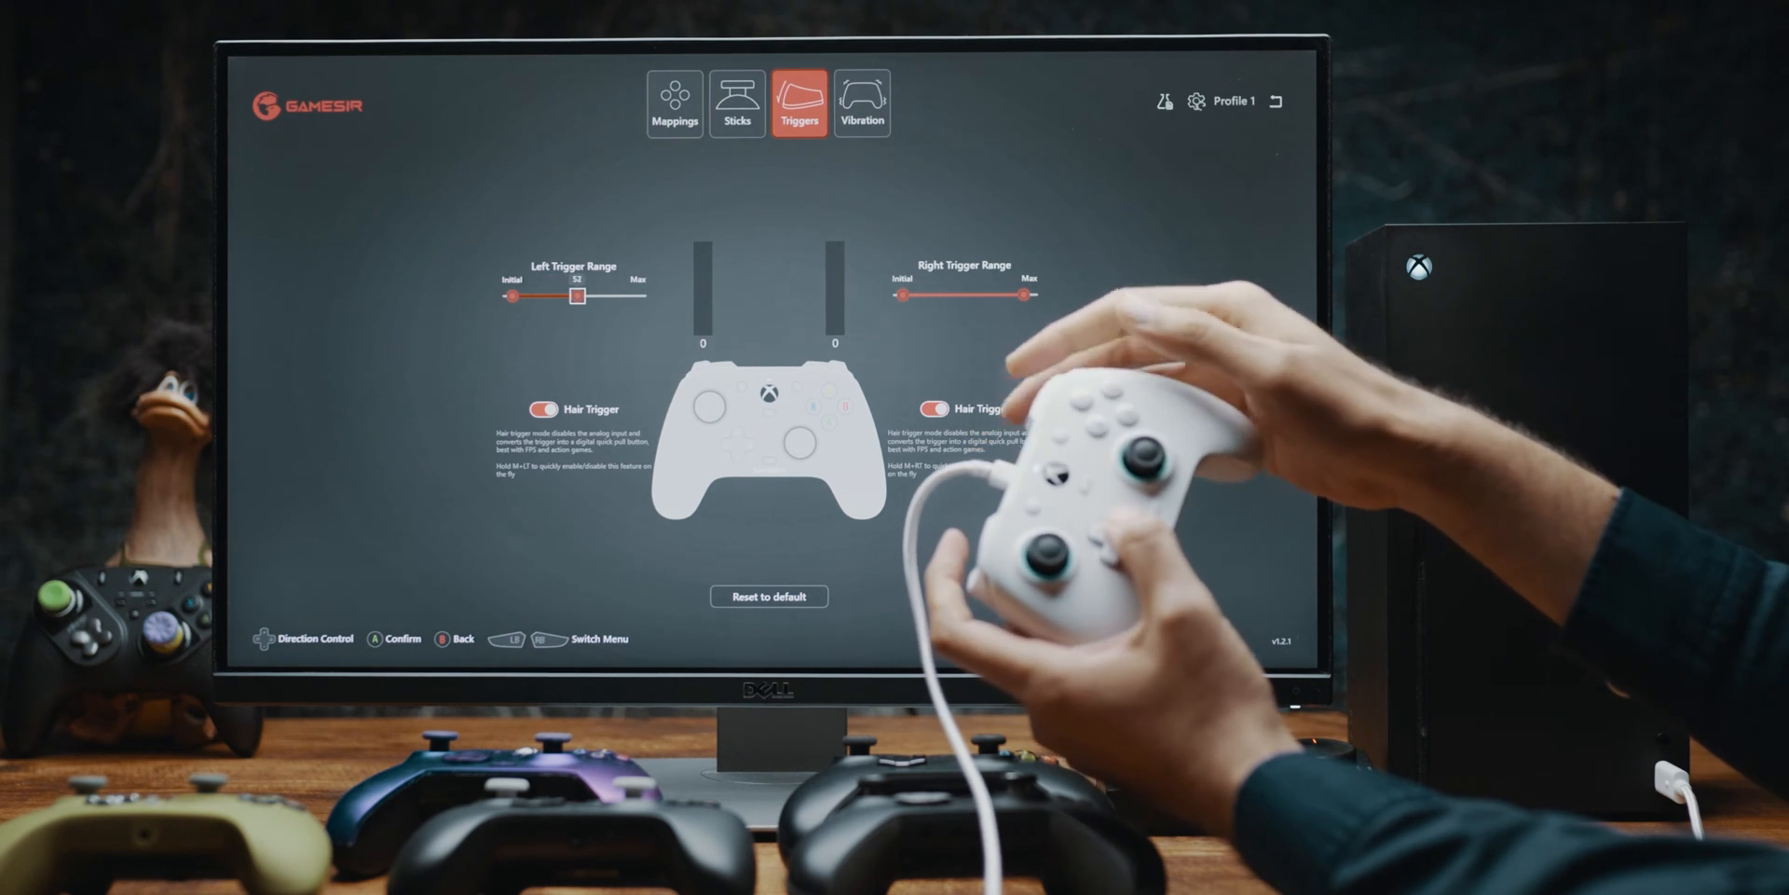
drag(574, 294, 607, 295)
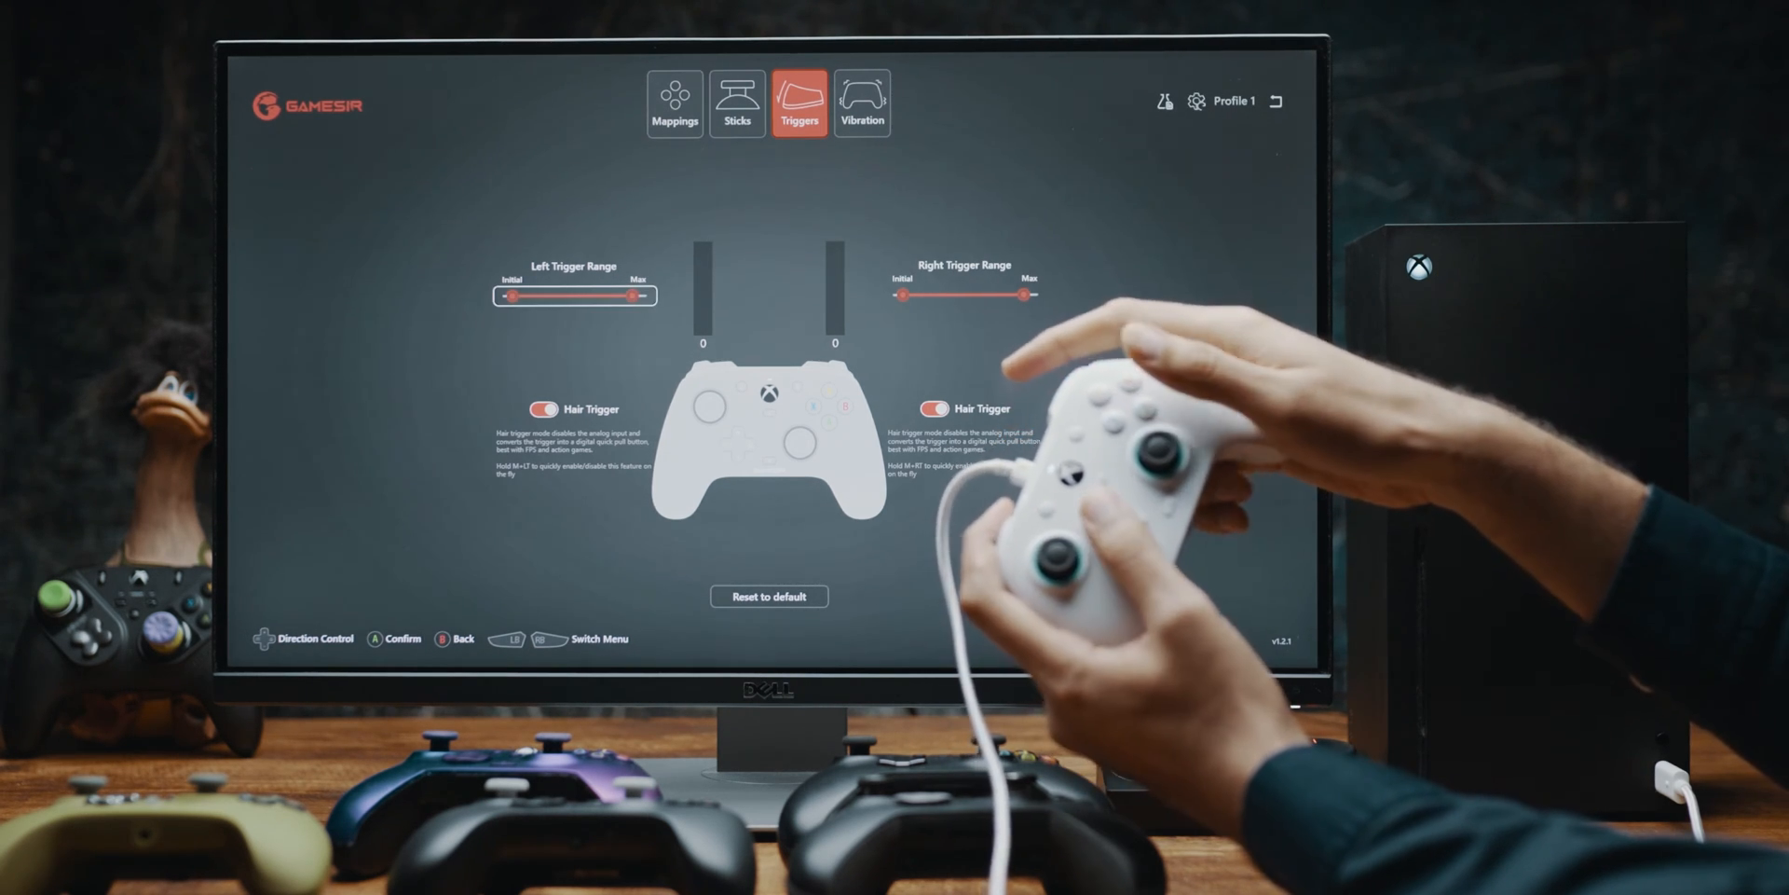
click(736, 103)
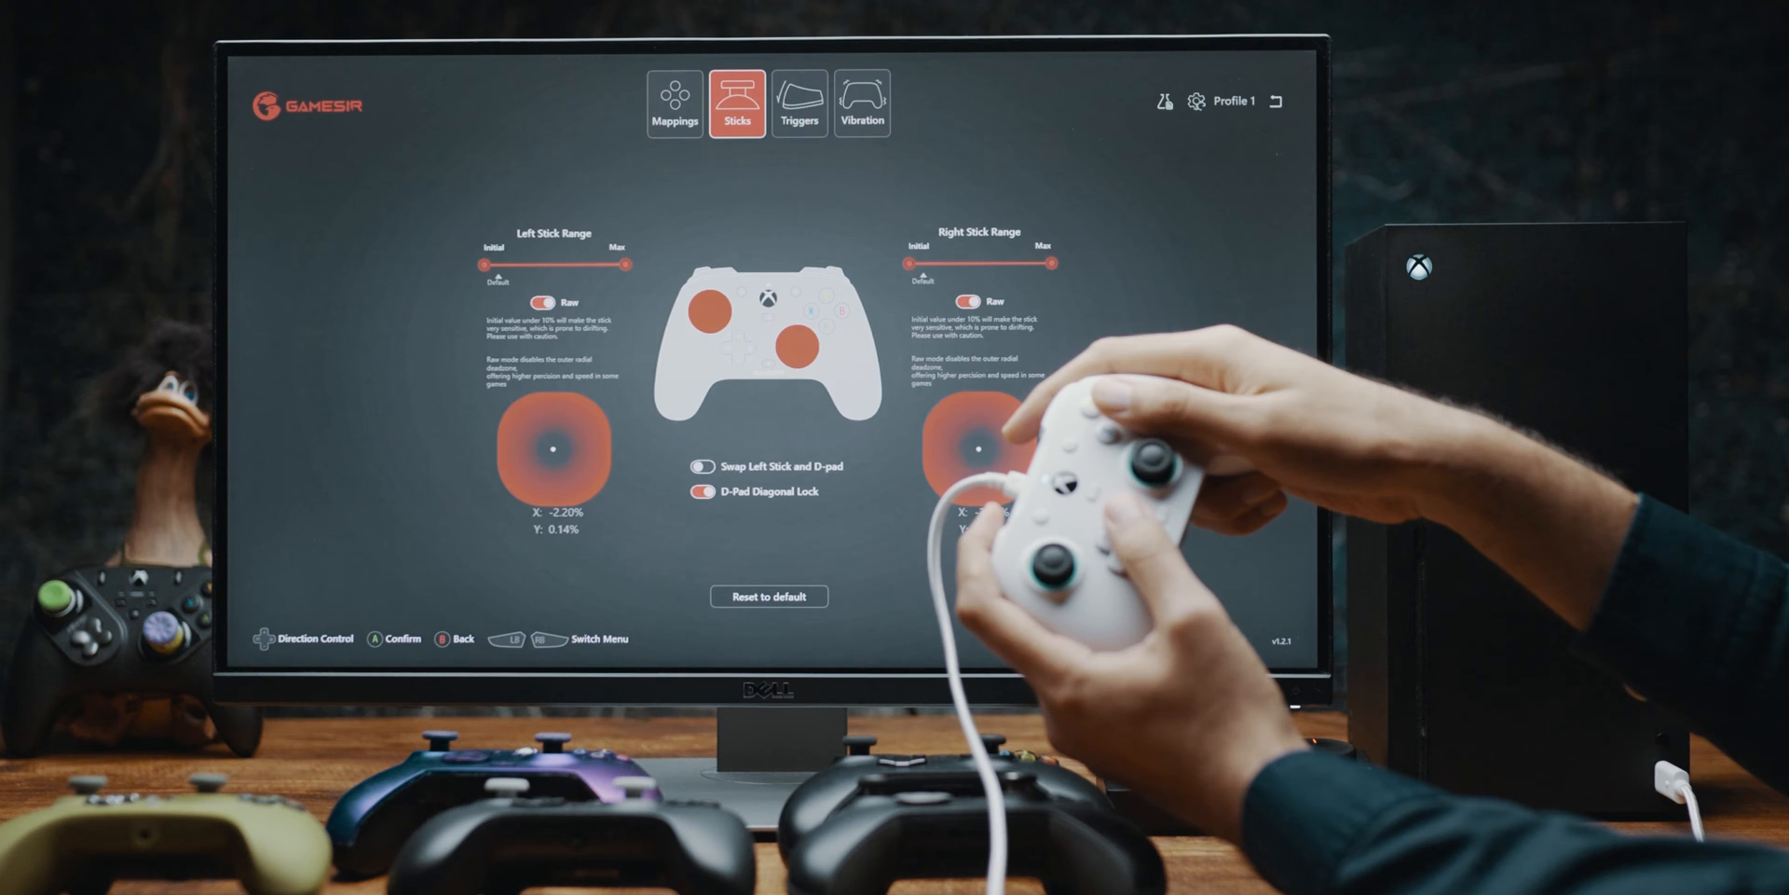
Step: Reopen Profile 1 and check its max-range Raw sticks and Hair Trigger triggers
click(1233, 100)
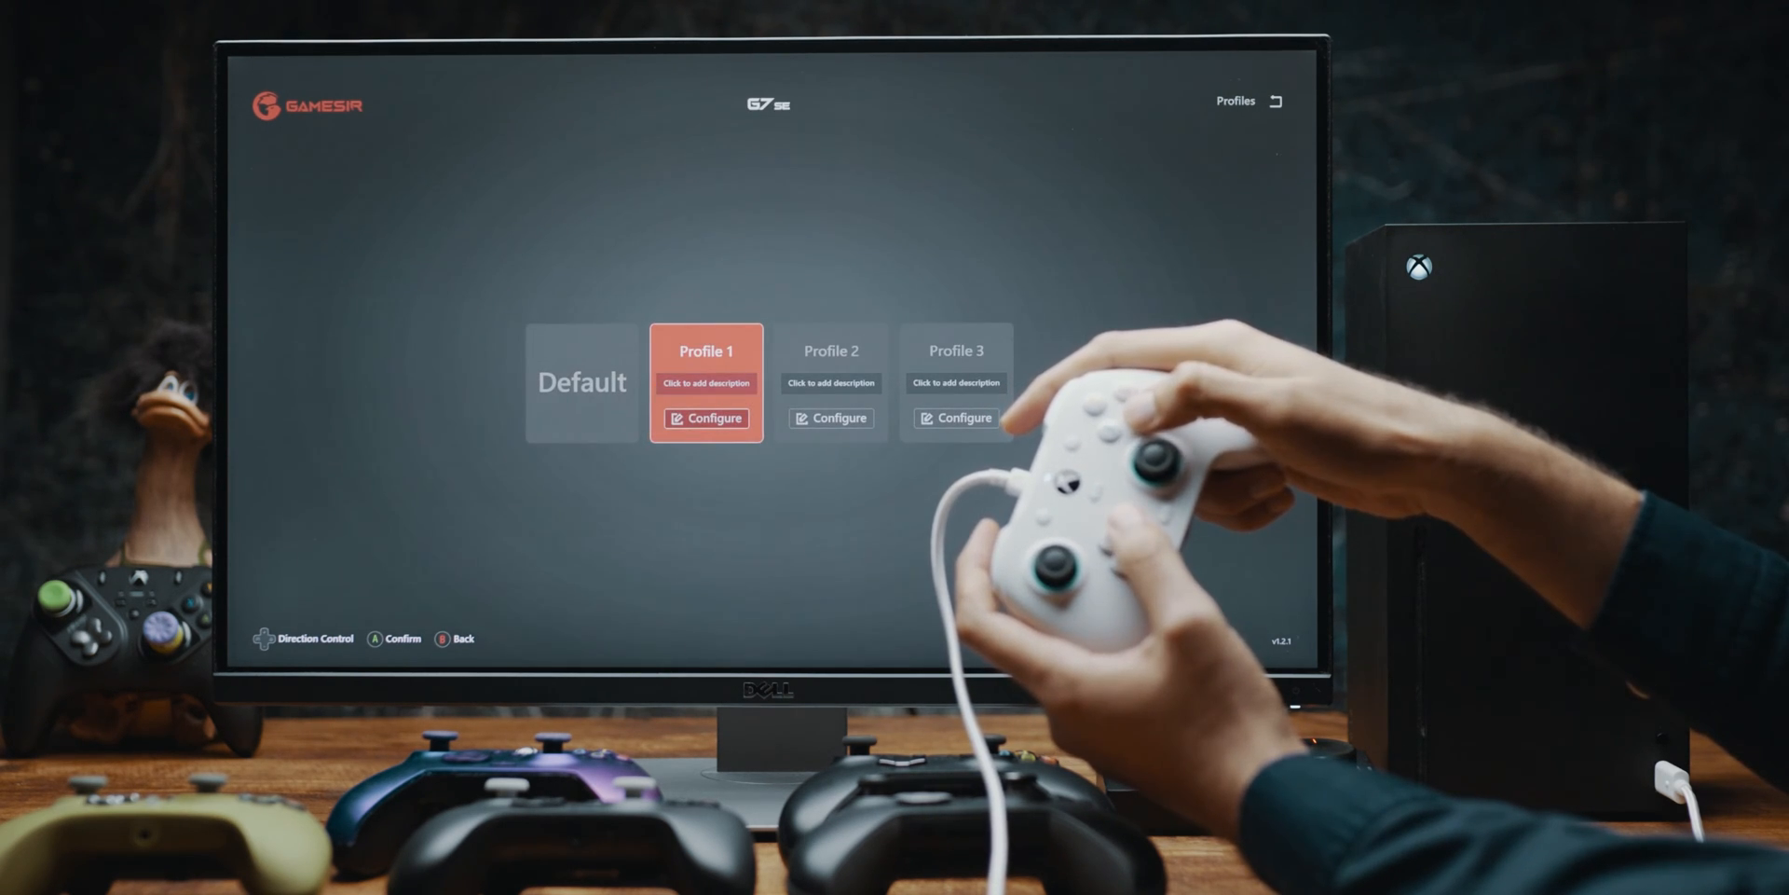
click(705, 418)
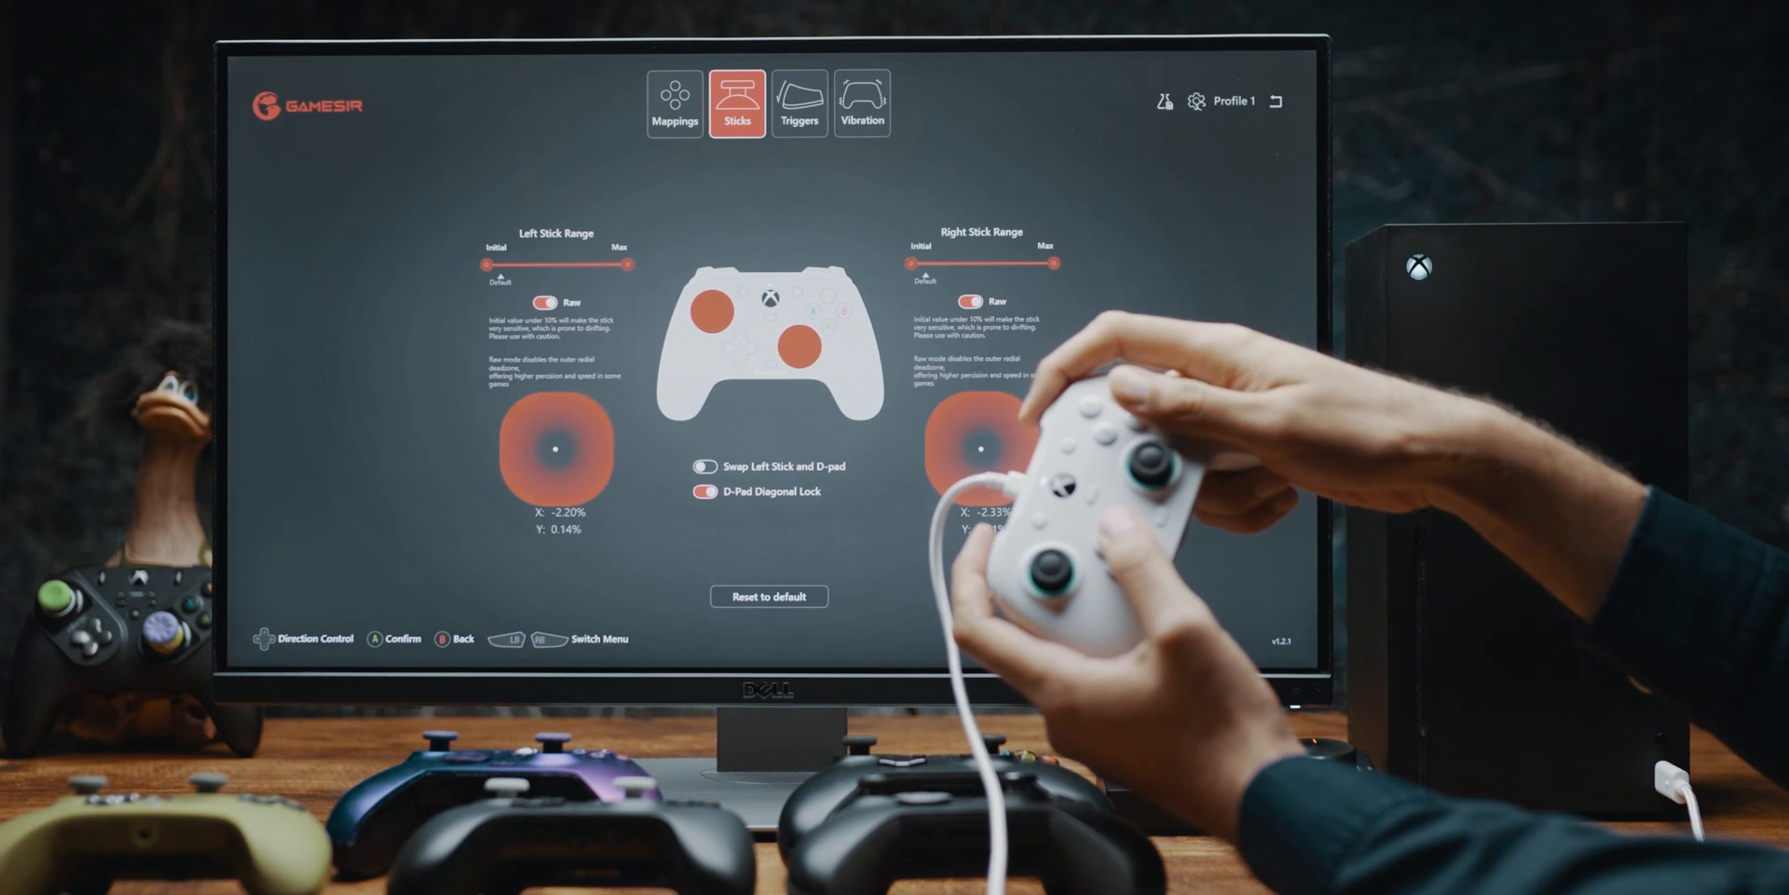
click(799, 102)
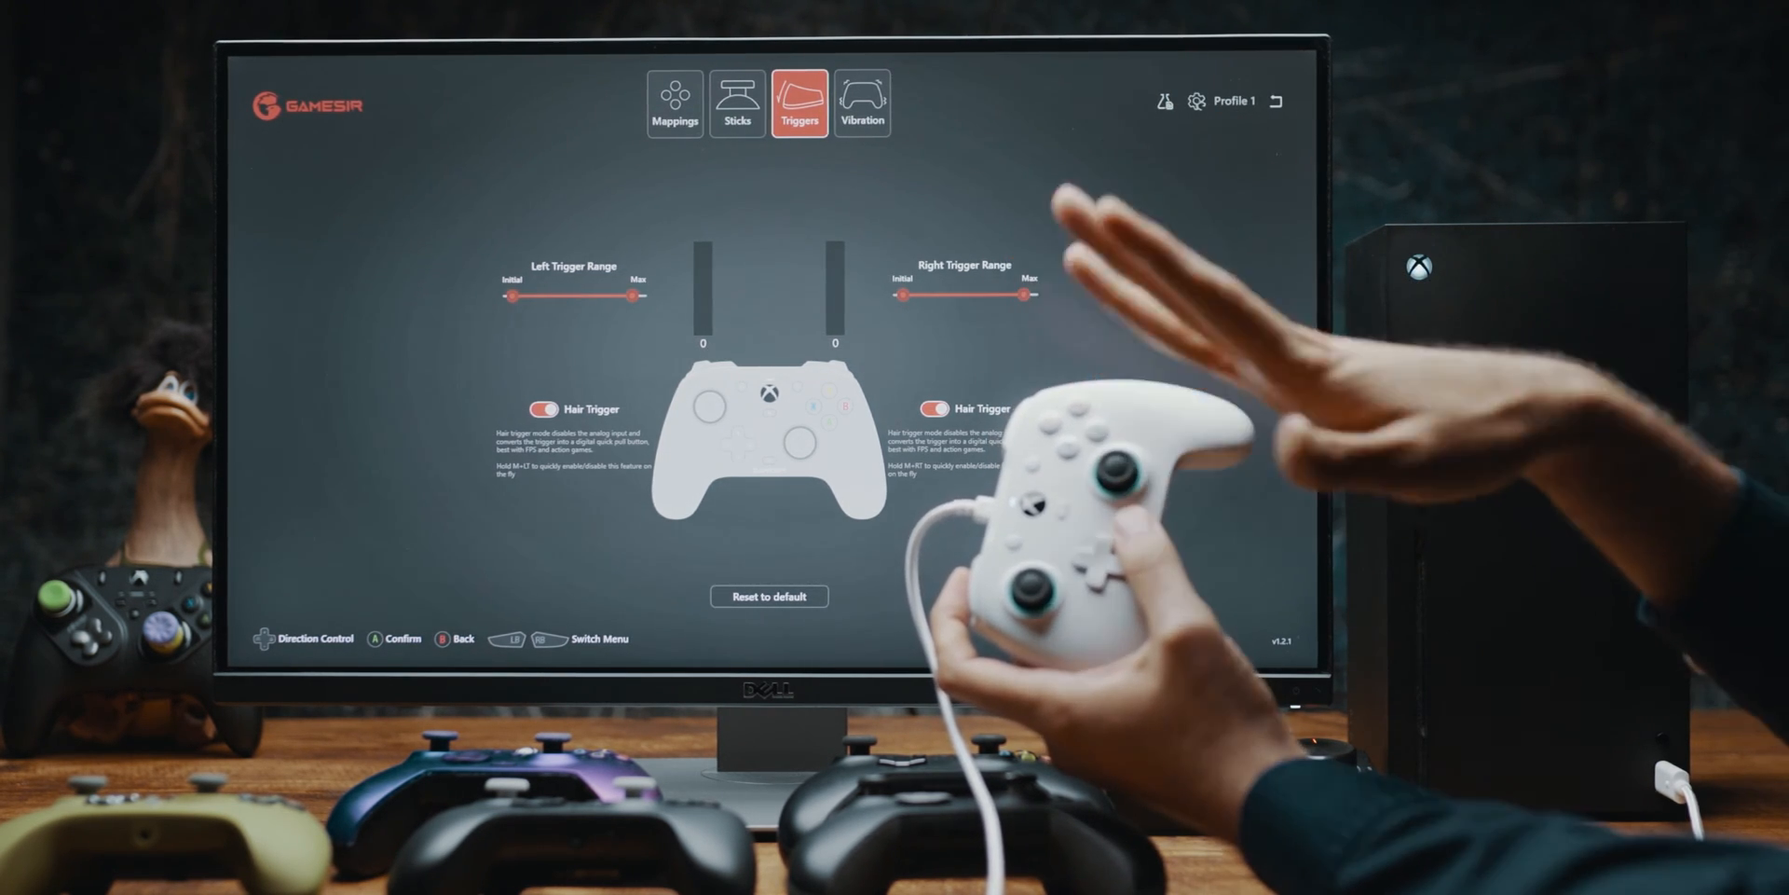
click(737, 102)
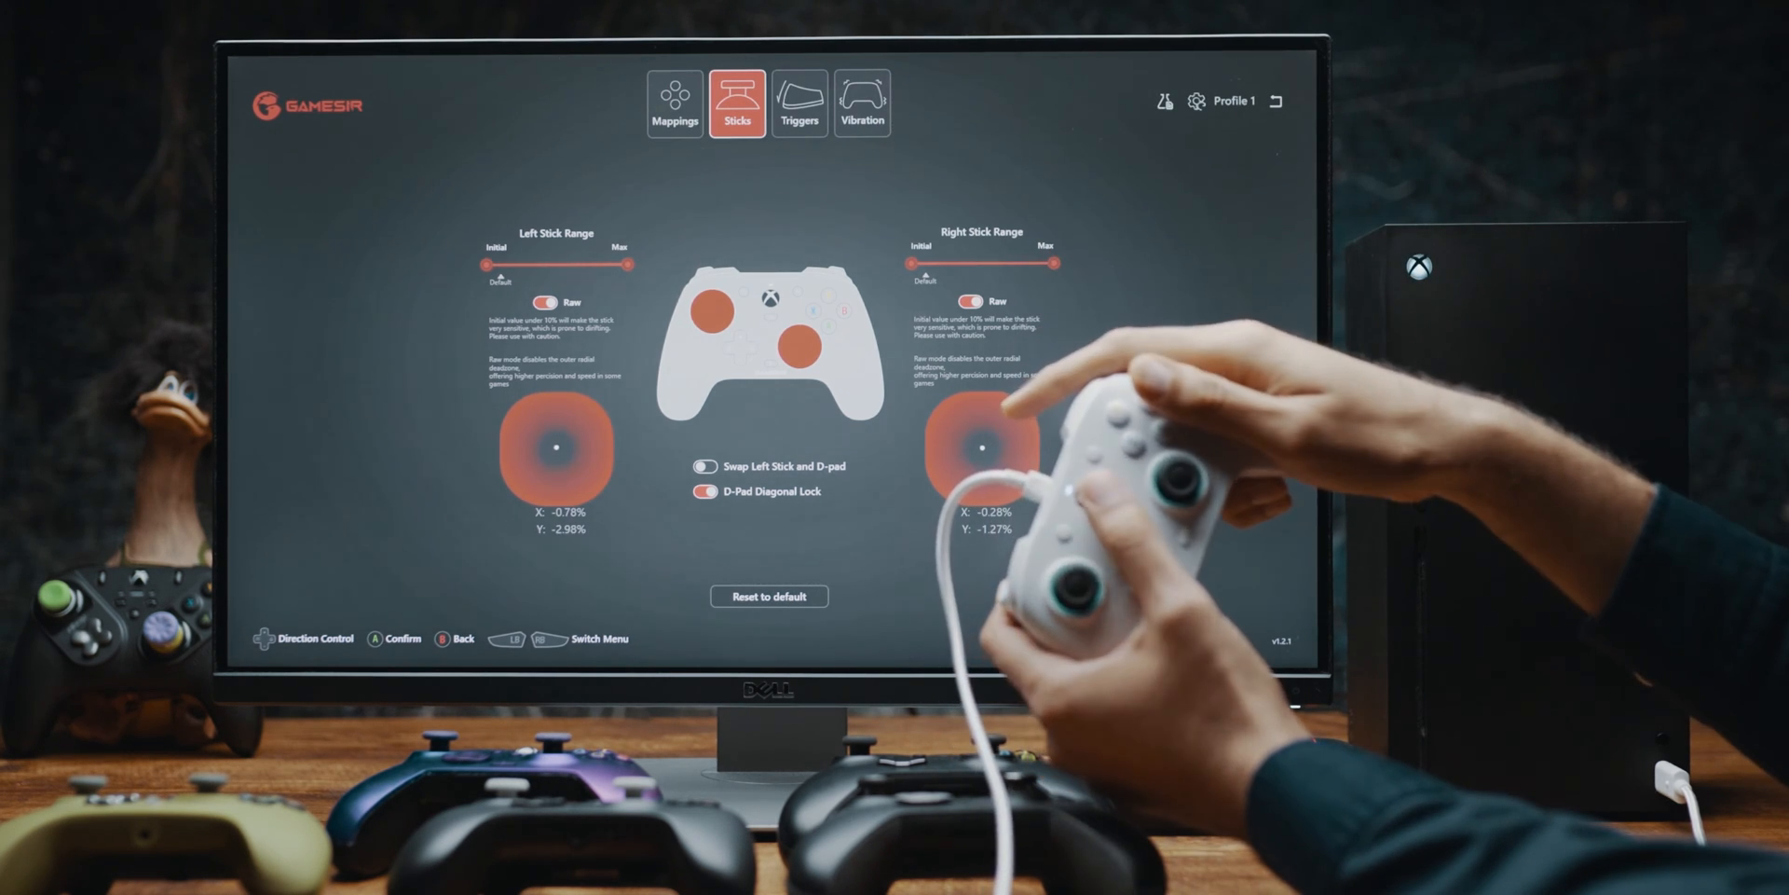
click(799, 102)
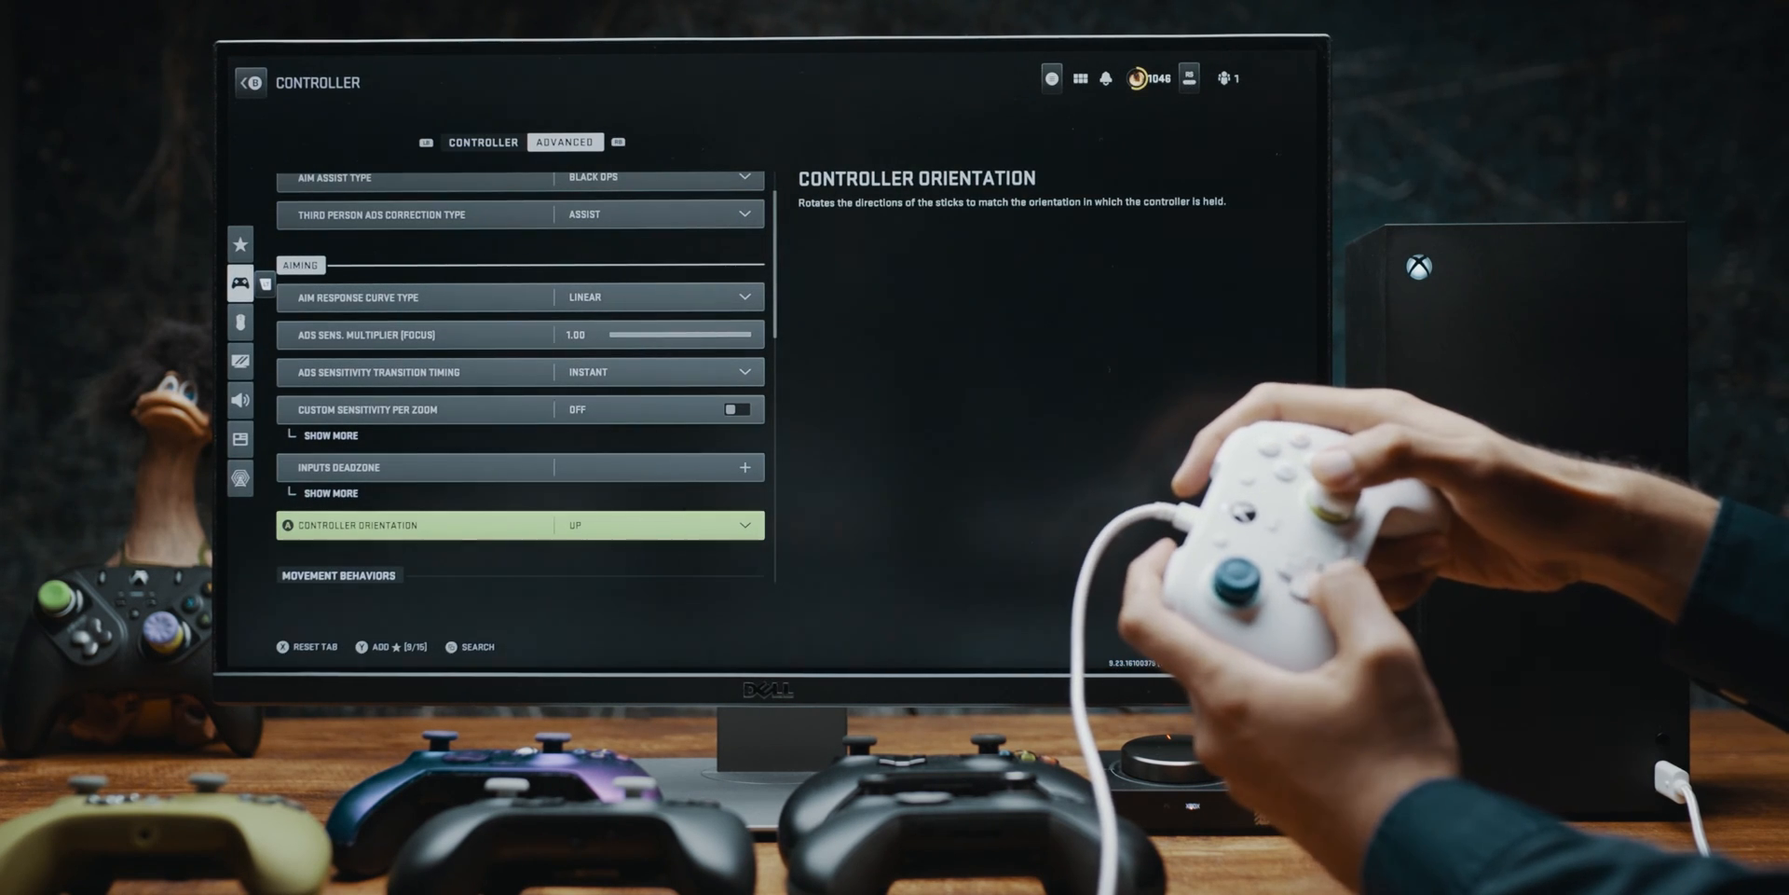
Step: Switch Call of Duty's controller settings to the basic Controller tab
click(483, 142)
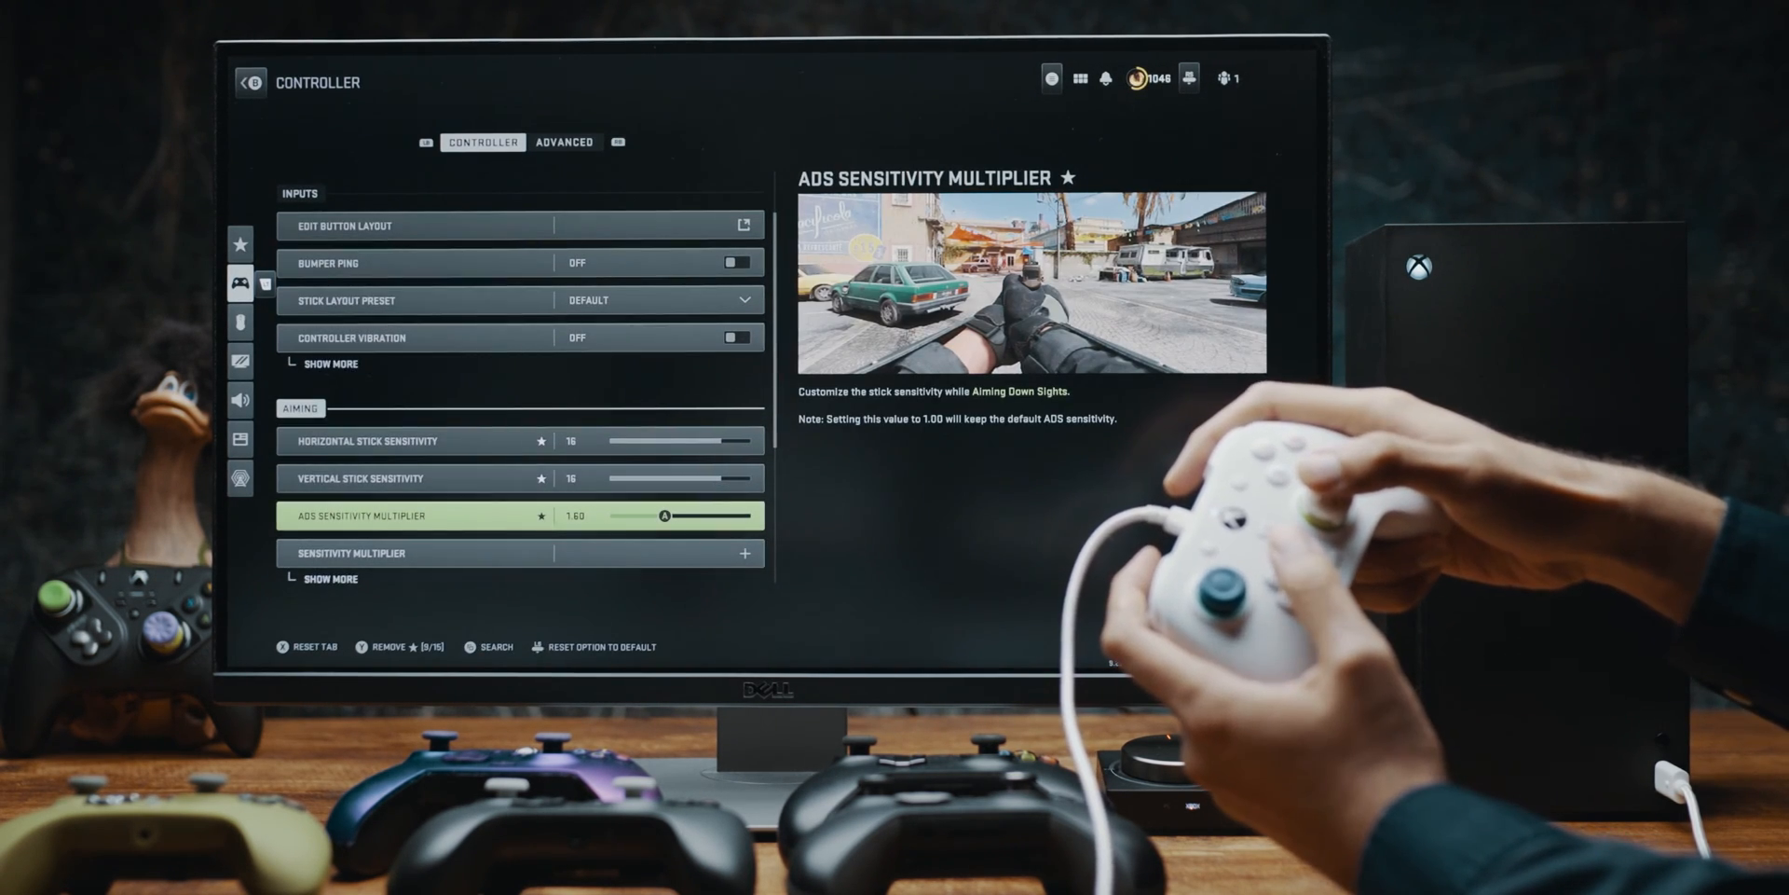
Step: Return to the Advanced controller tab to choose the Linear aim response curve
click(564, 142)
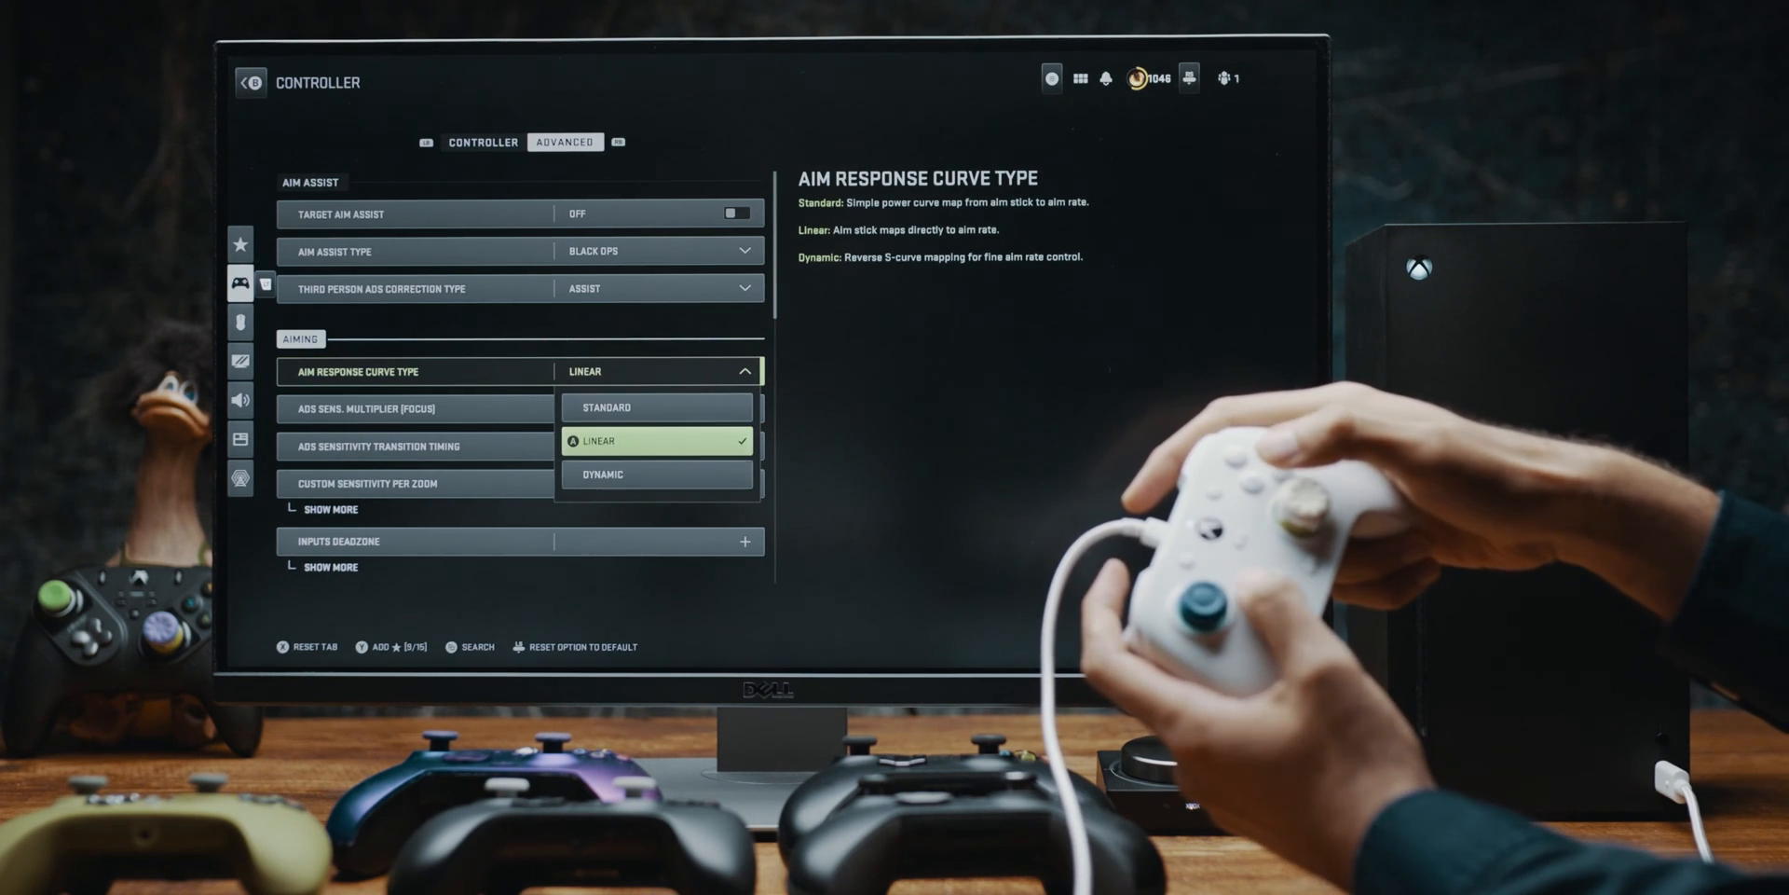
Step: Confirm the Linear aim response curve and reopen settings from the firing range
click(598, 441)
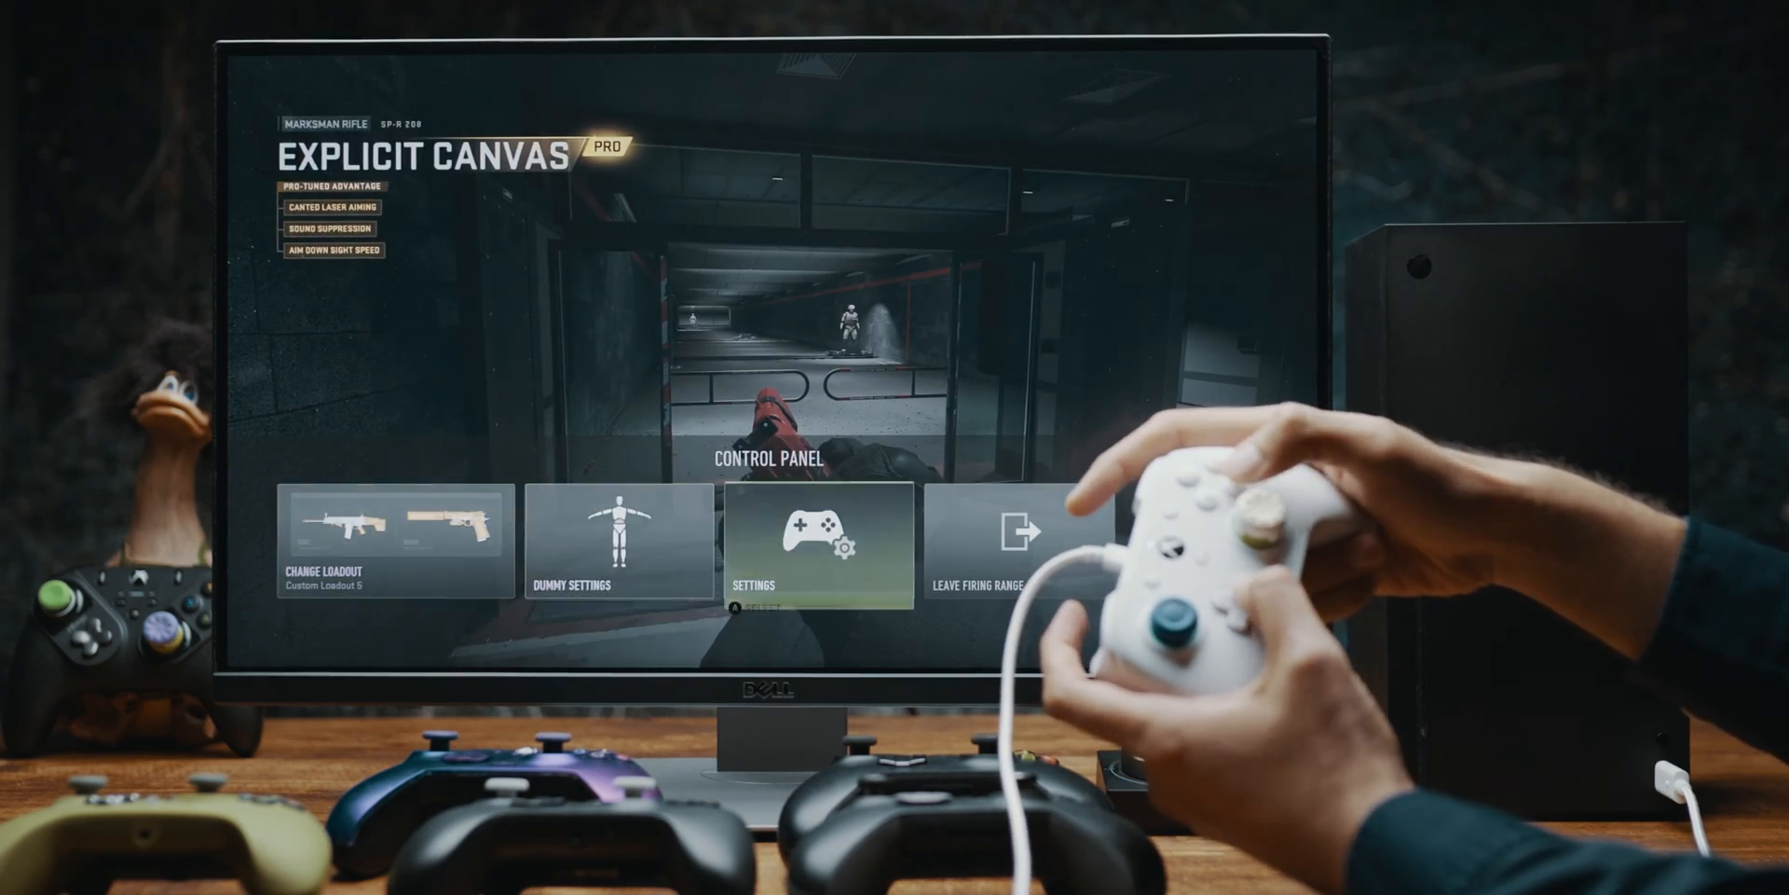
click(819, 539)
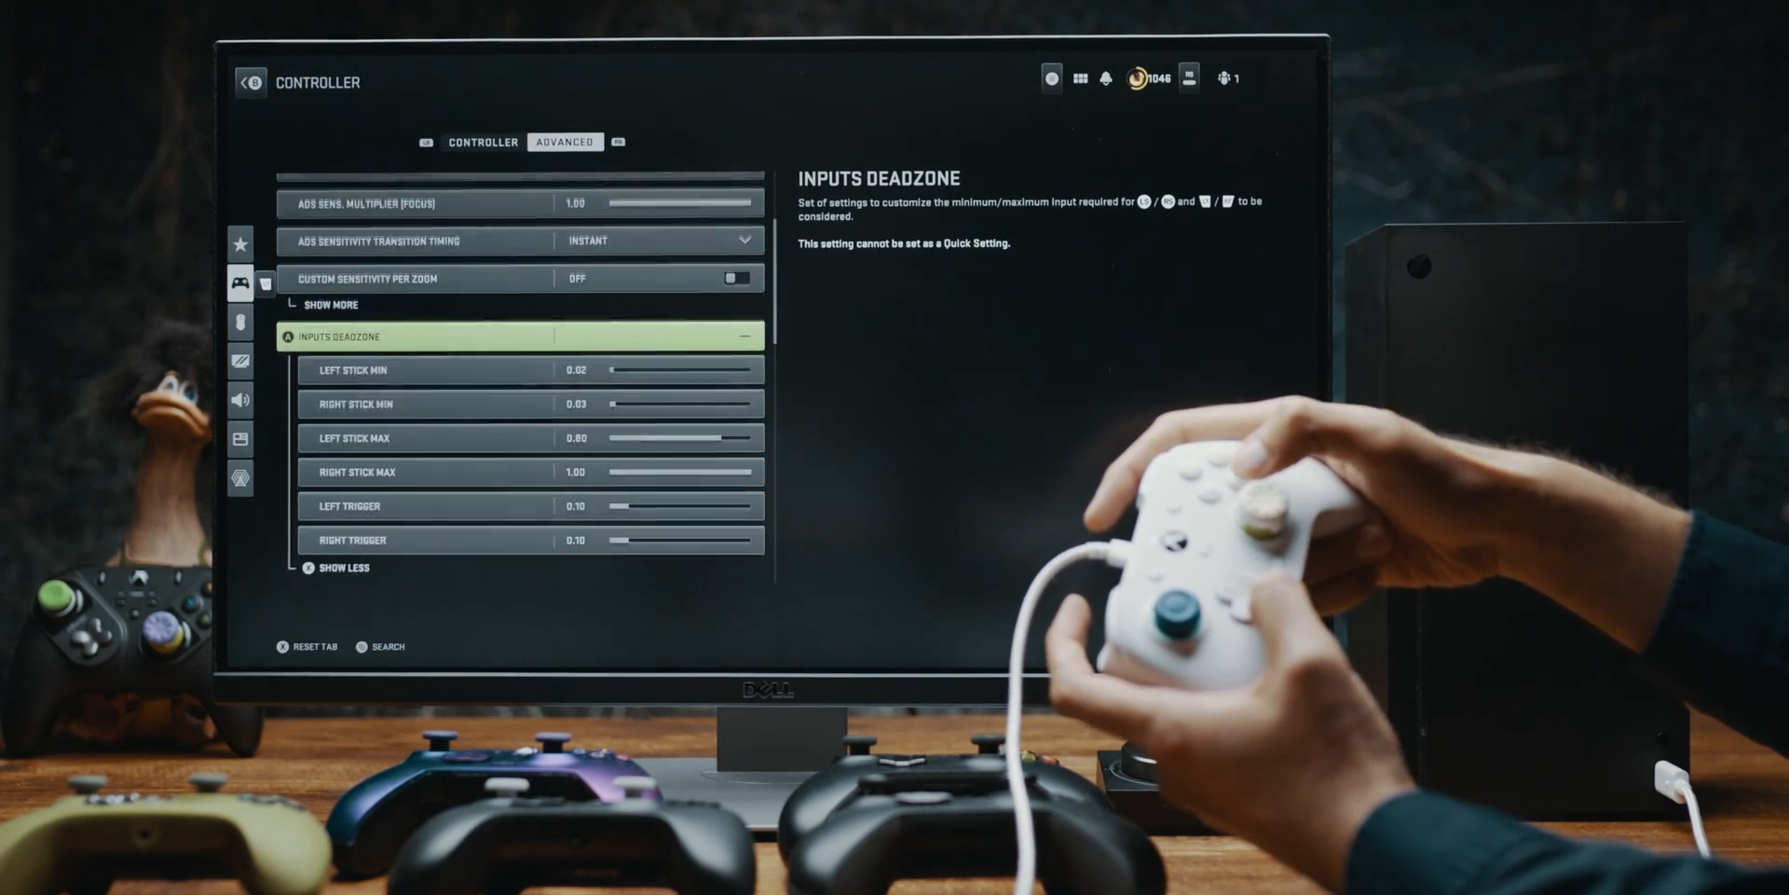